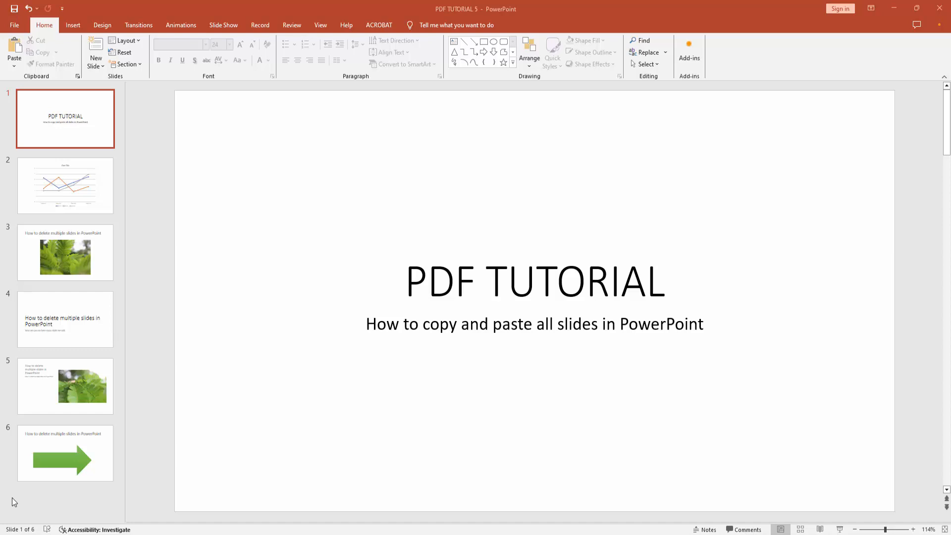
mouse_move(27, 485)
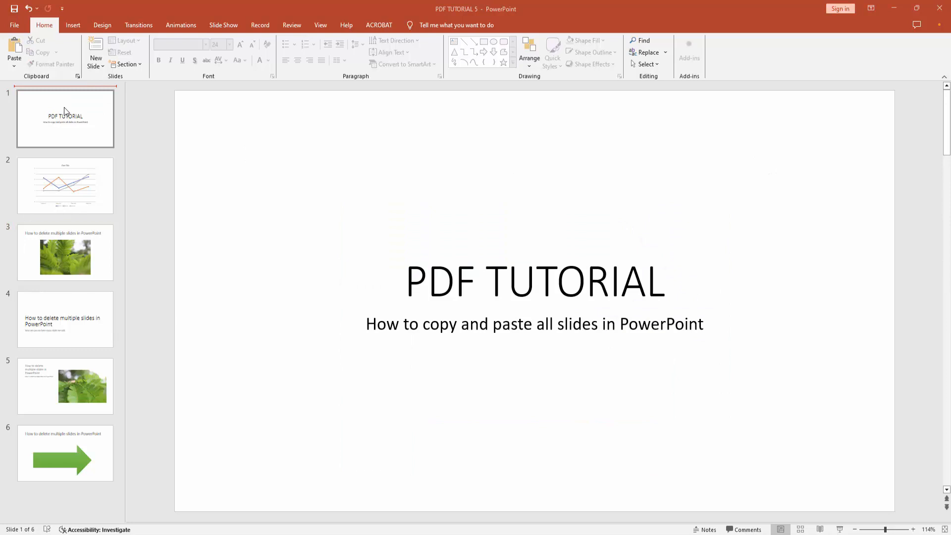
- Select the first (title) slide thumbnail in the PDF TUTORIAL 5 slide list
left_click(66, 118)
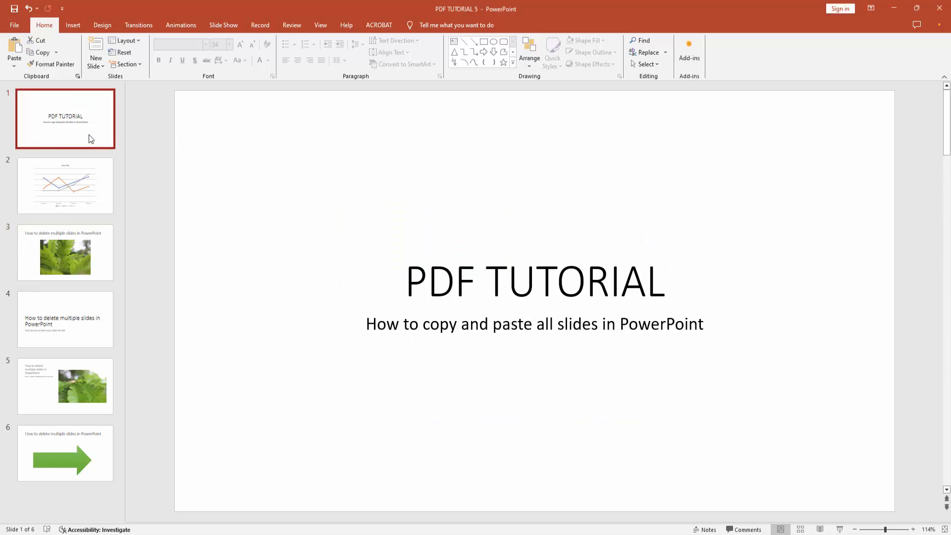
mouse_move(58, 461)
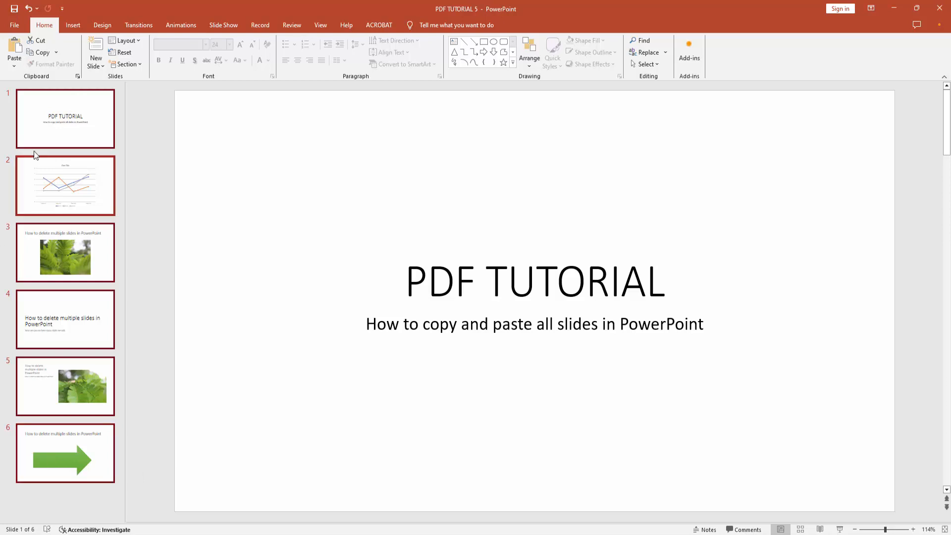
mouse_move(52, 128)
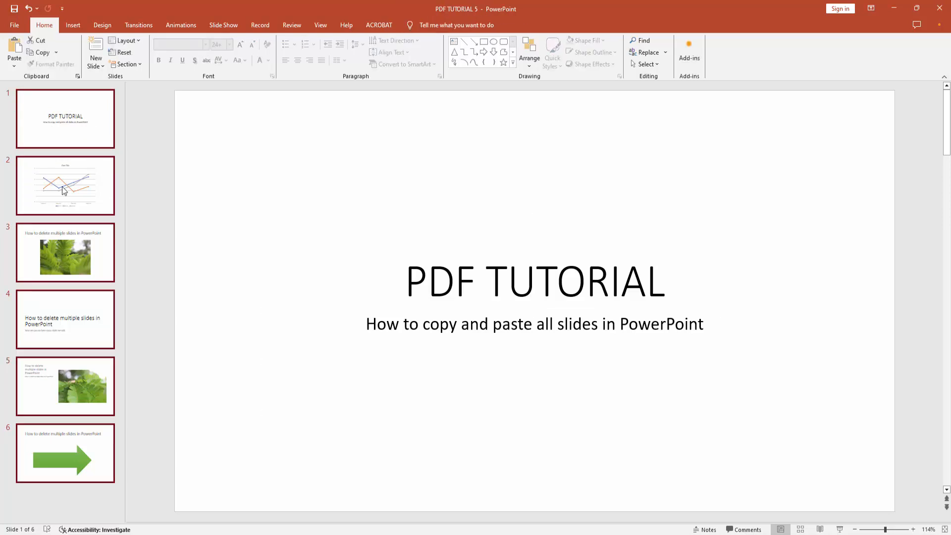
- Copy the six selected slides, then create a new Blank Presentation from the File menu
right_click(65, 185)
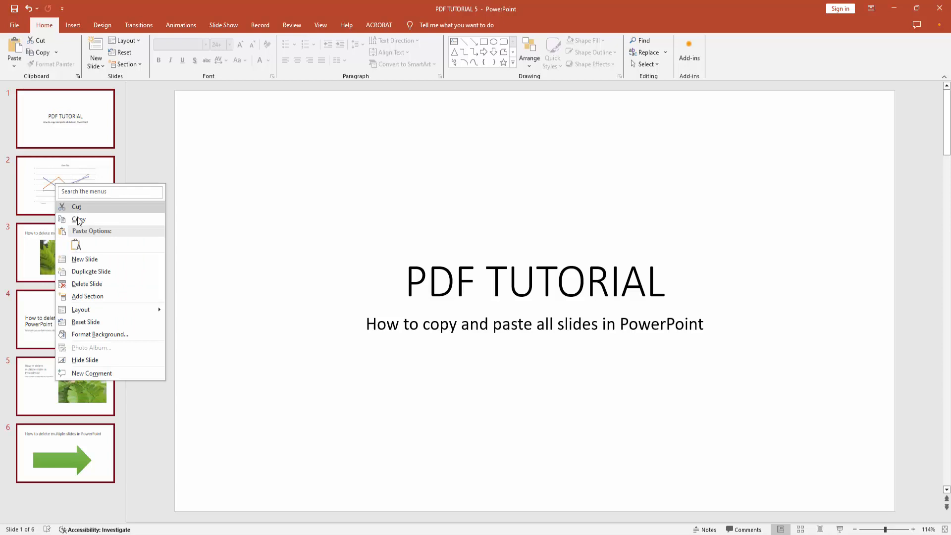
left_click(78, 219)
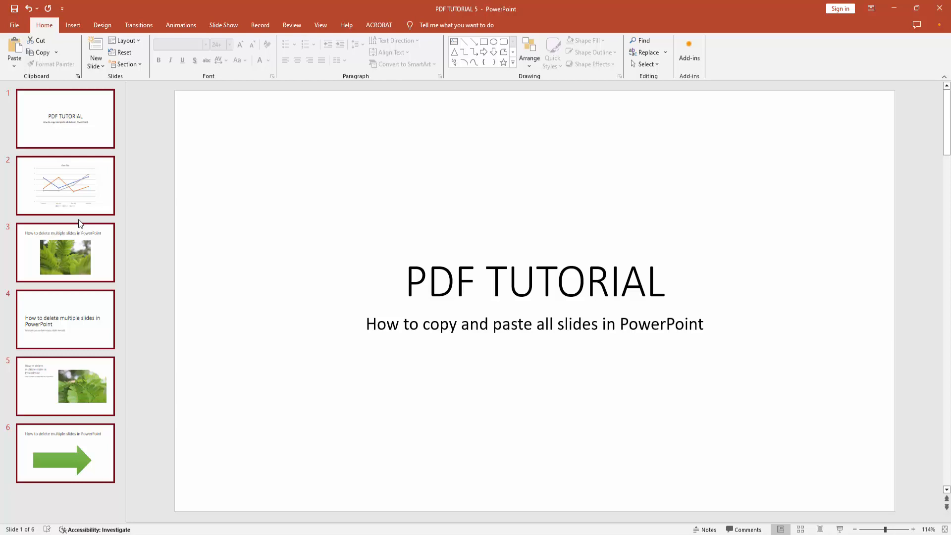
left_click(13, 25)
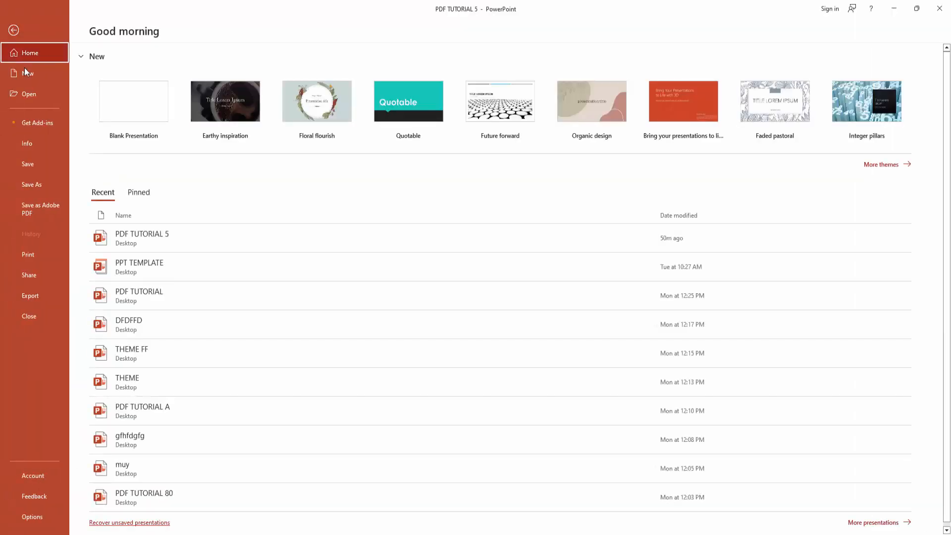
left_click(28, 72)
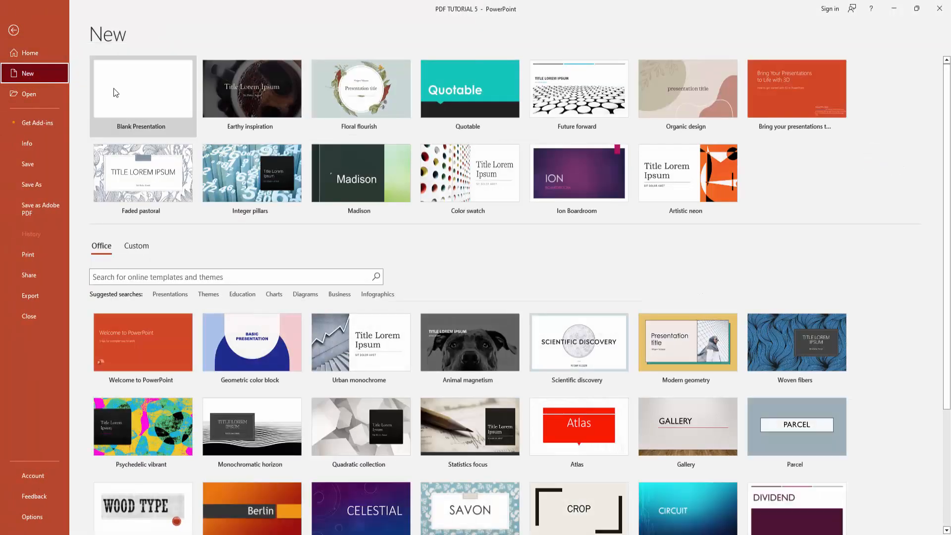
left_click(141, 89)
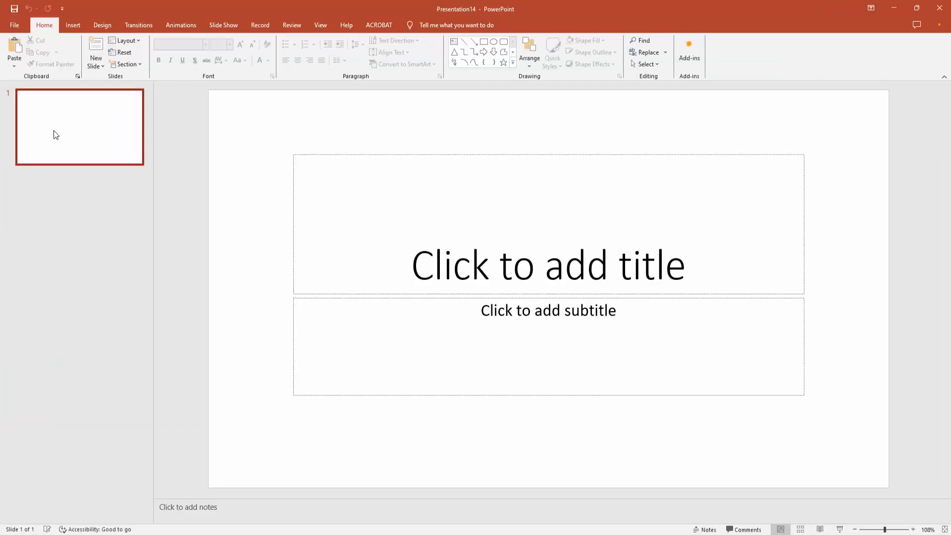
- Paste the slides with Use Destination Theme after the blank title slide, then view the leaf-photo slide
right_click(55, 127)
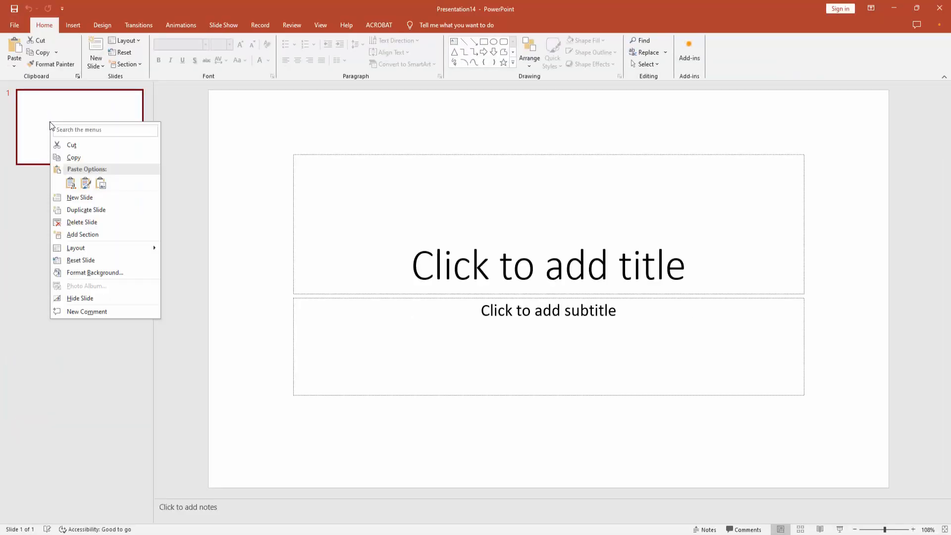
mouse_move(71, 183)
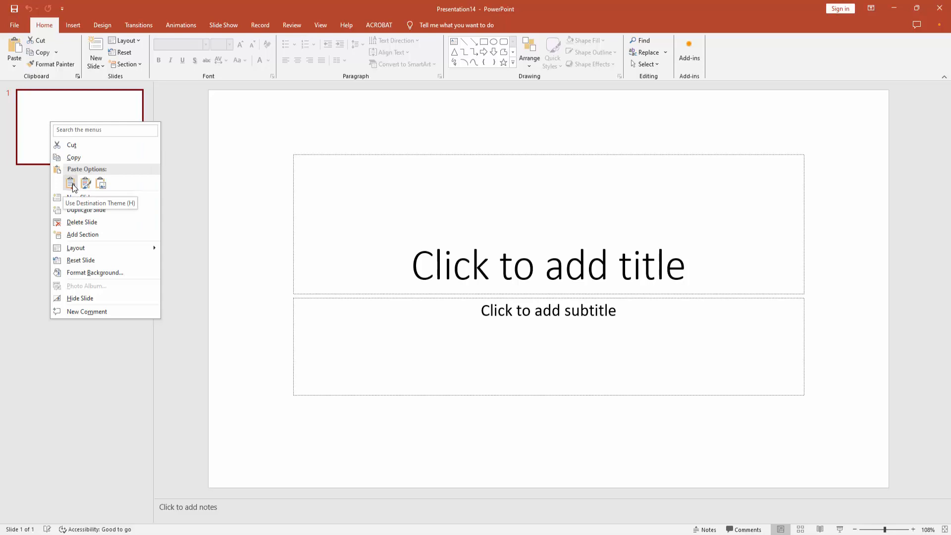
left_click(70, 183)
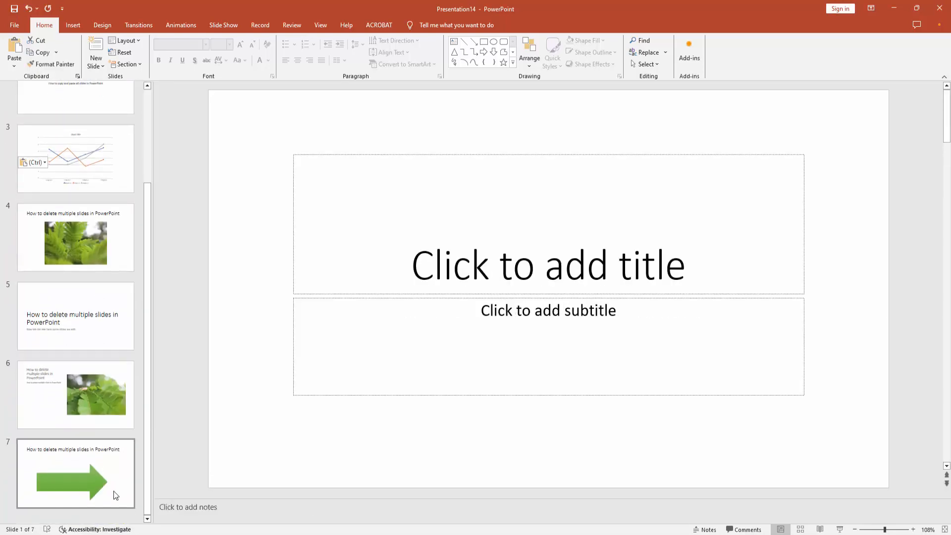
left_click(75, 237)
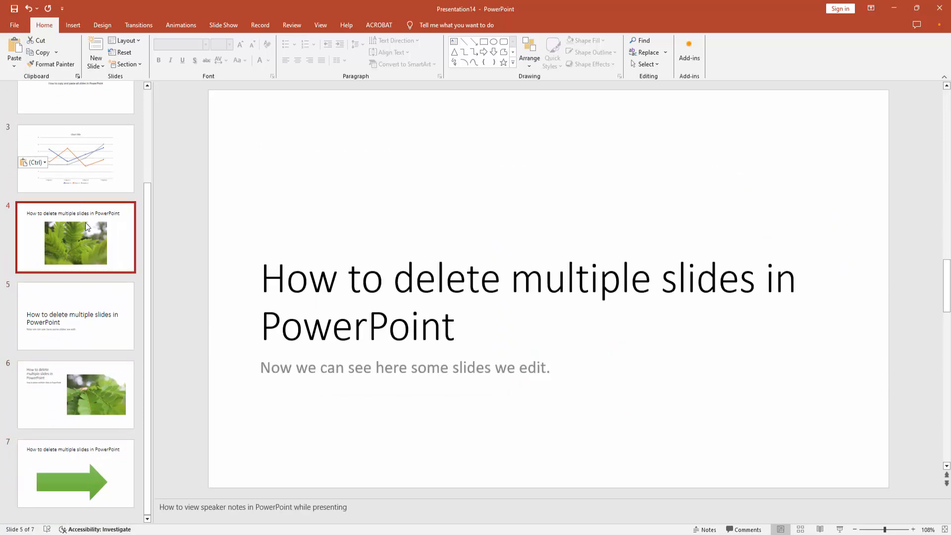